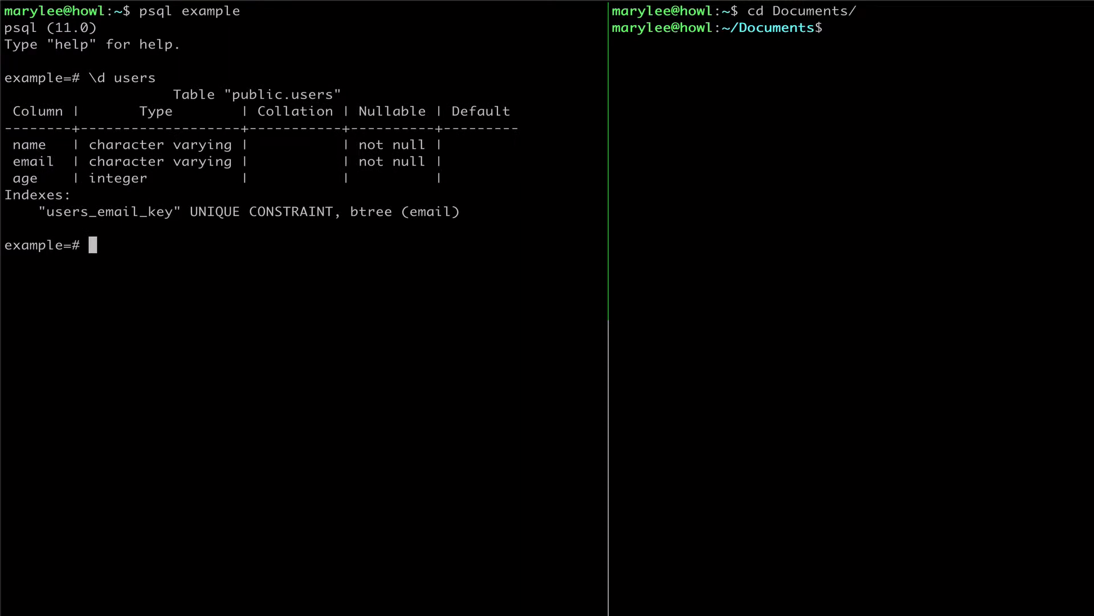
text(select * from users;)
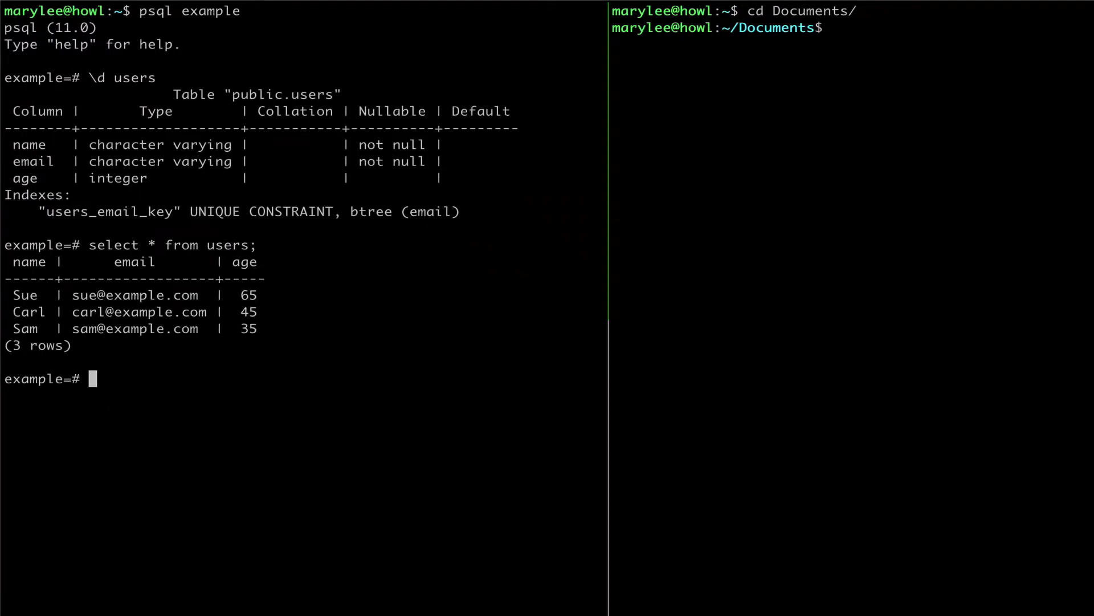
text(copy users to)
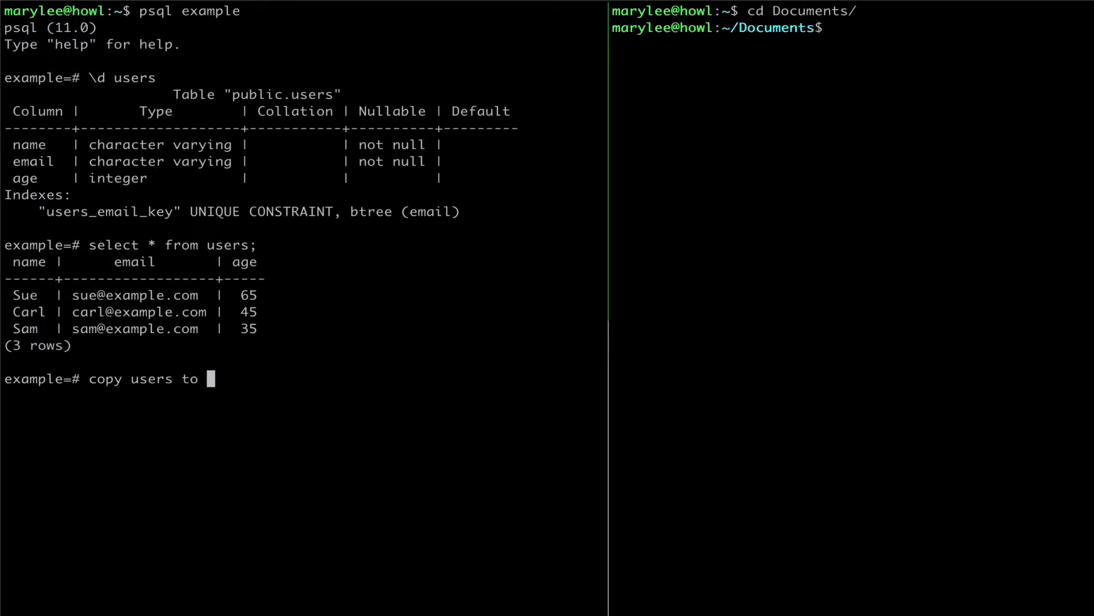
text('/Users/marylee/Documents/users.csv';)
click(852, 27)
text(cat users.csv)
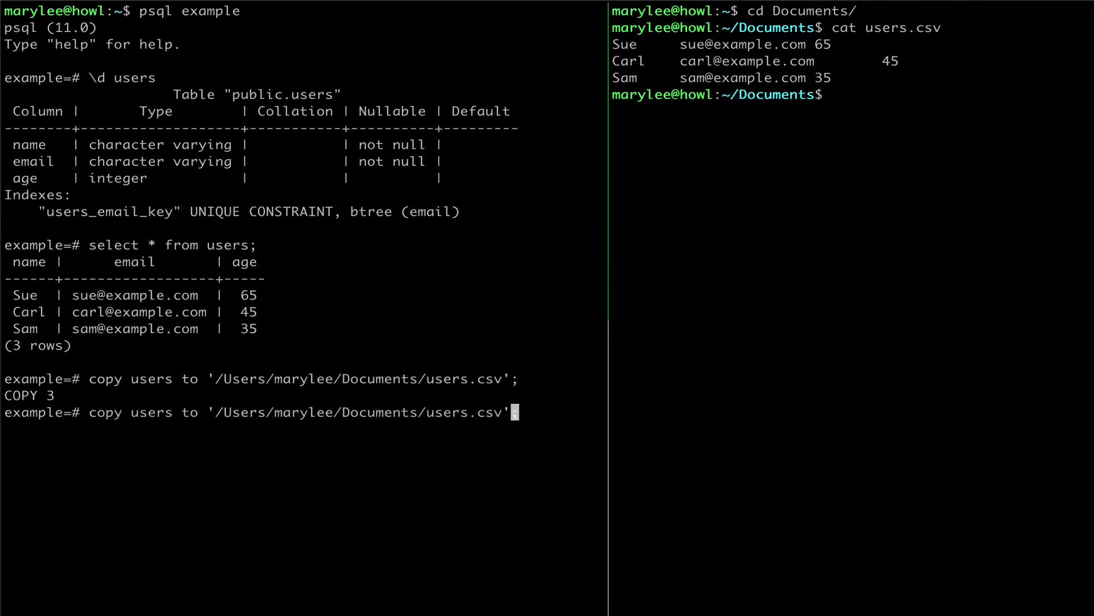
text(with csv header;)
click(851, 95)
text(cat users.csv)
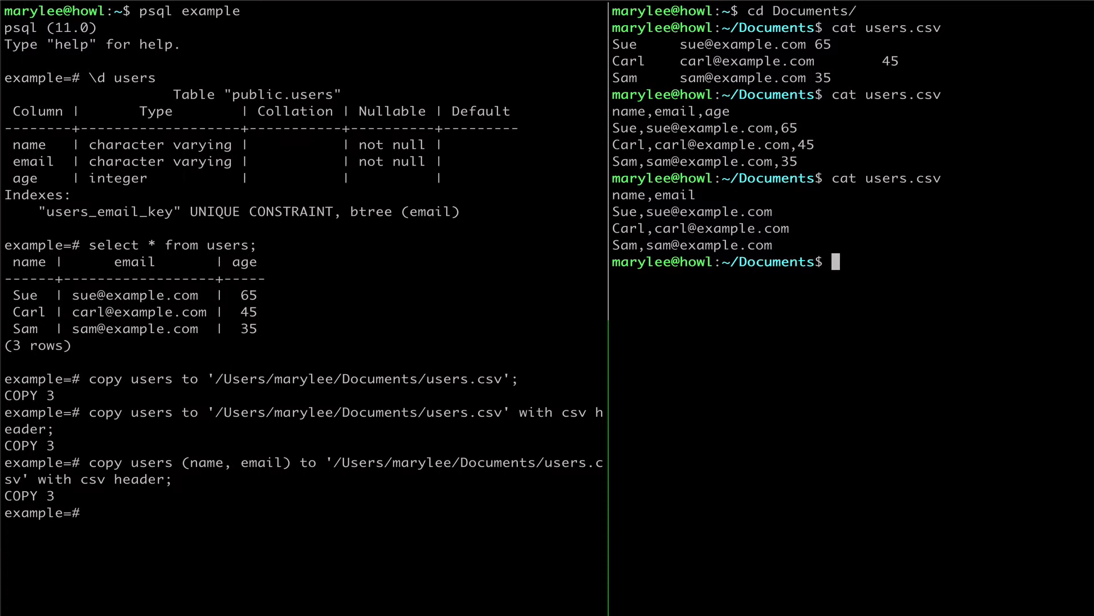
text(copy users to '/Users/marylee/Documents/users.csv' with csv header;)
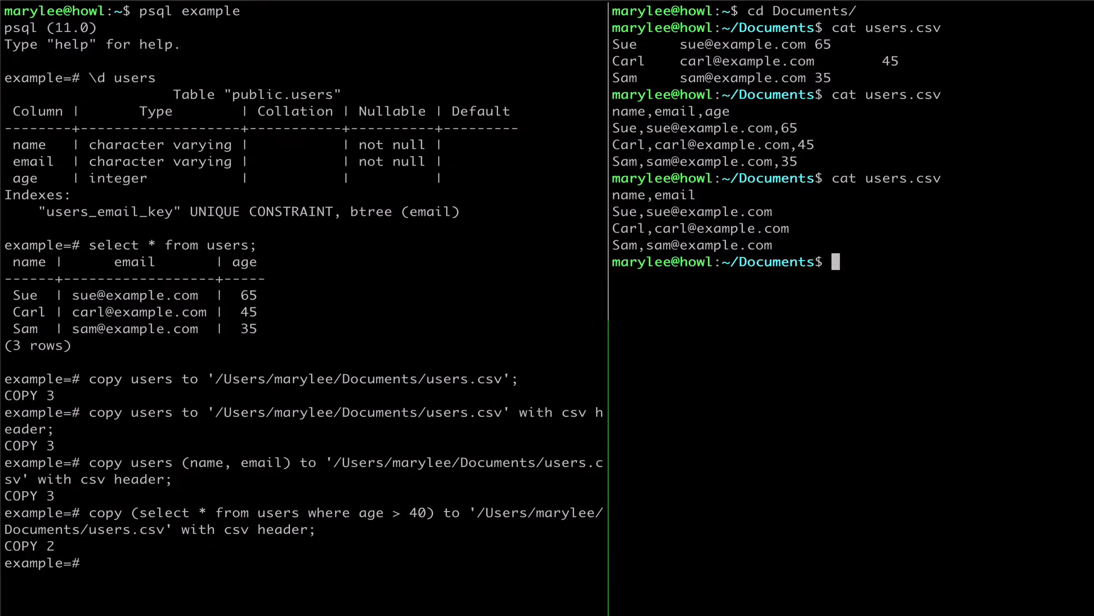
text(cat users.csv)
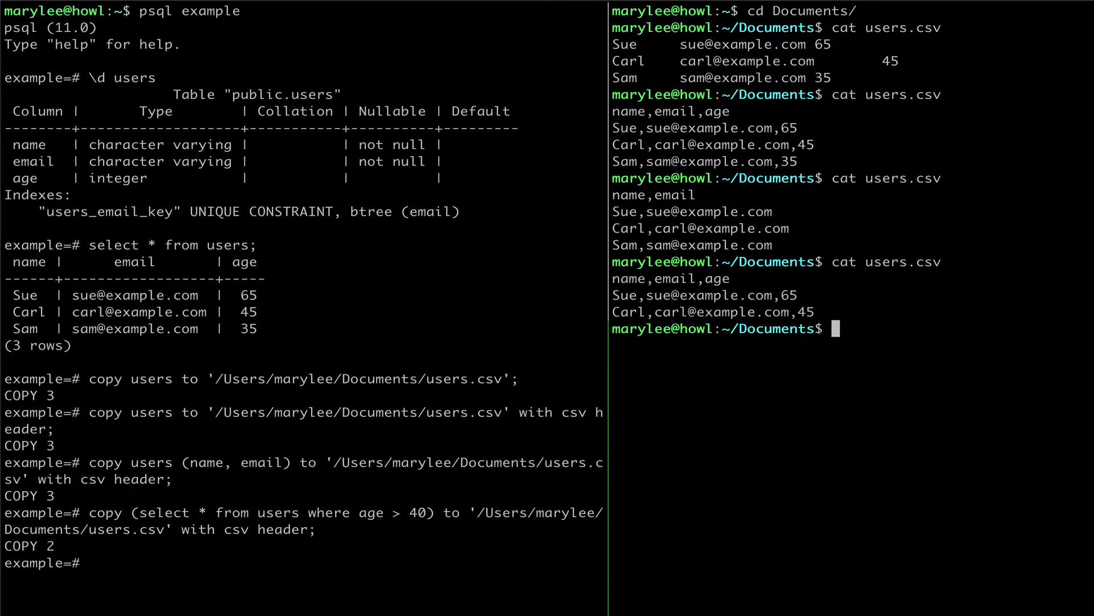